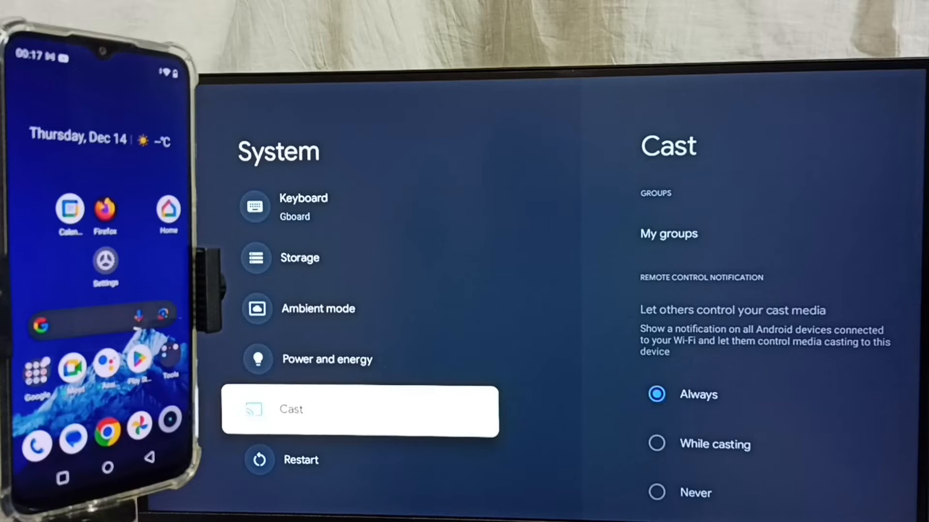
Scroll down the TV Settings list toward System to reach the Cast settings.
scroll("down", 3)
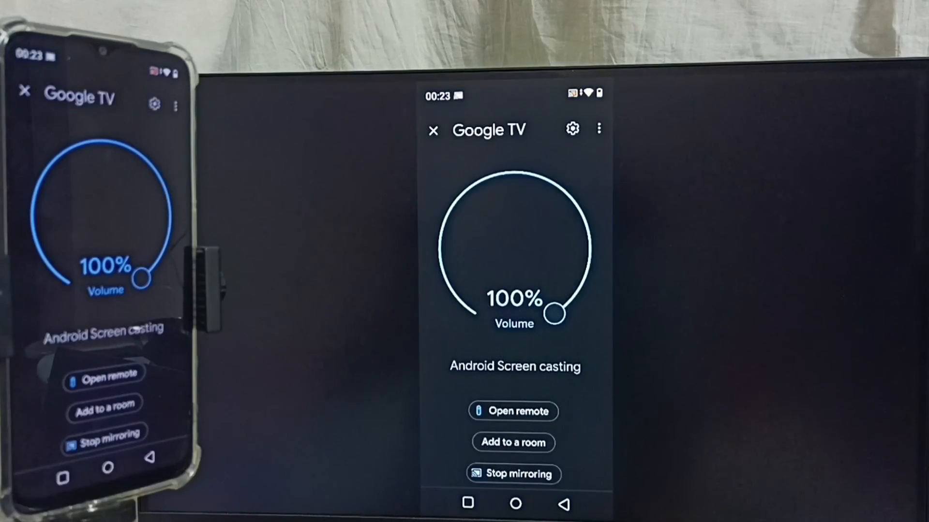
left_click(572, 129)
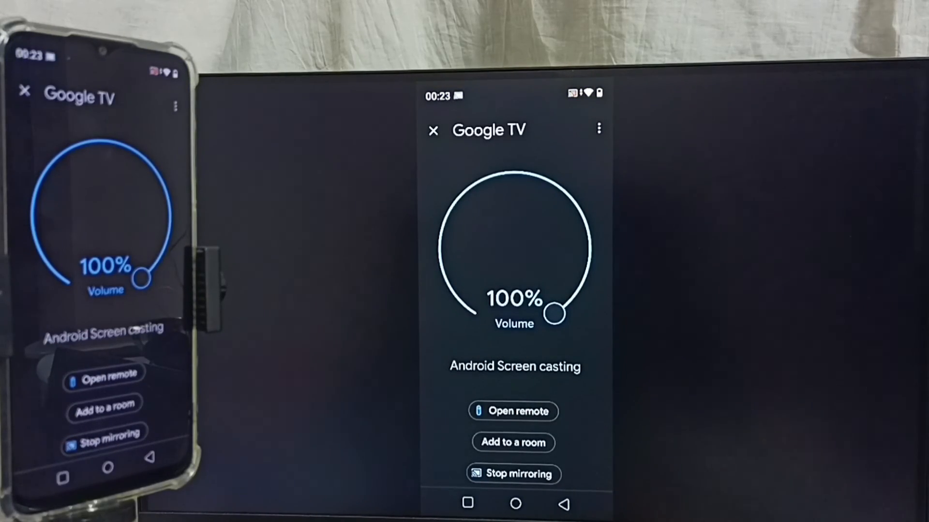